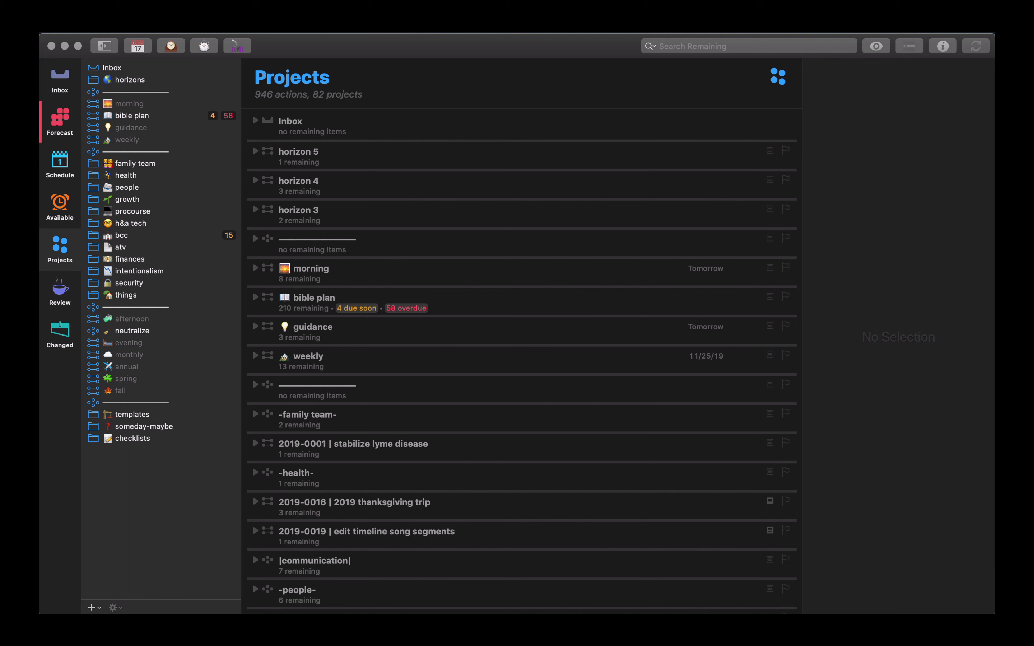
Step: Show the Tags perspective listing only the Untagged group with its 556 actions
click(60, 376)
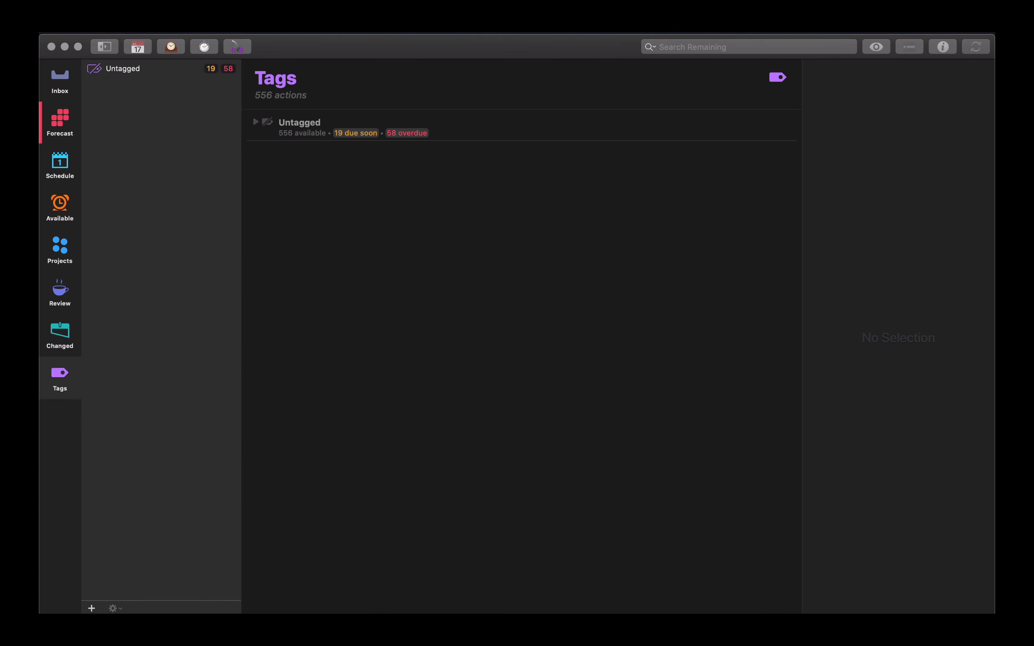